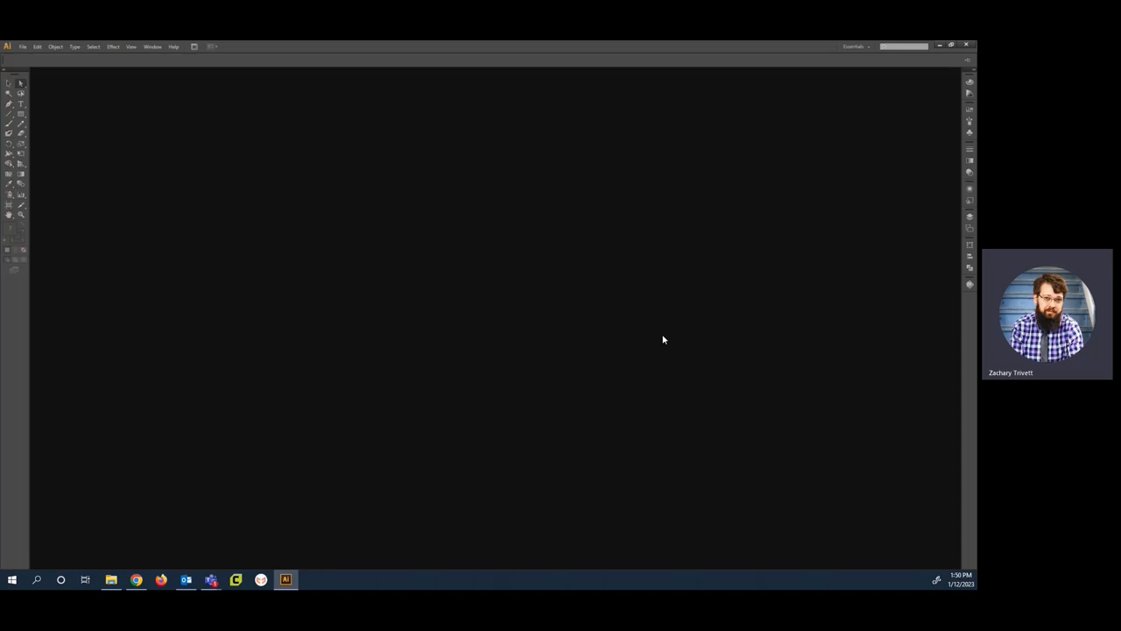
Start a new blank document and bring up the Place chooser listing the Downloads folder.
click(23, 45)
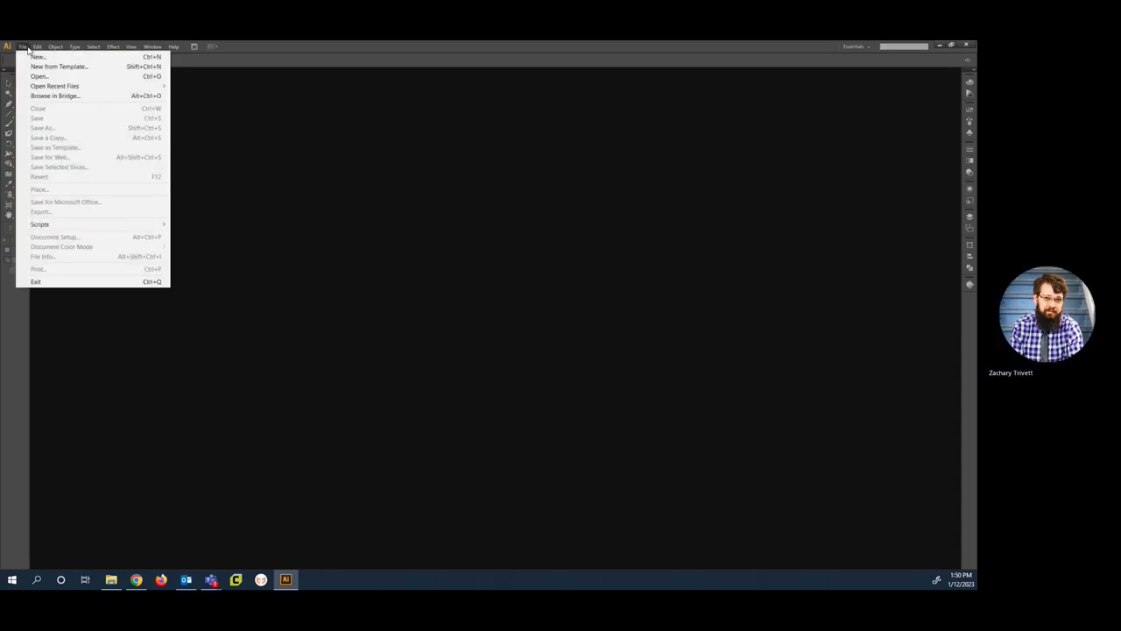
click(534, 299)
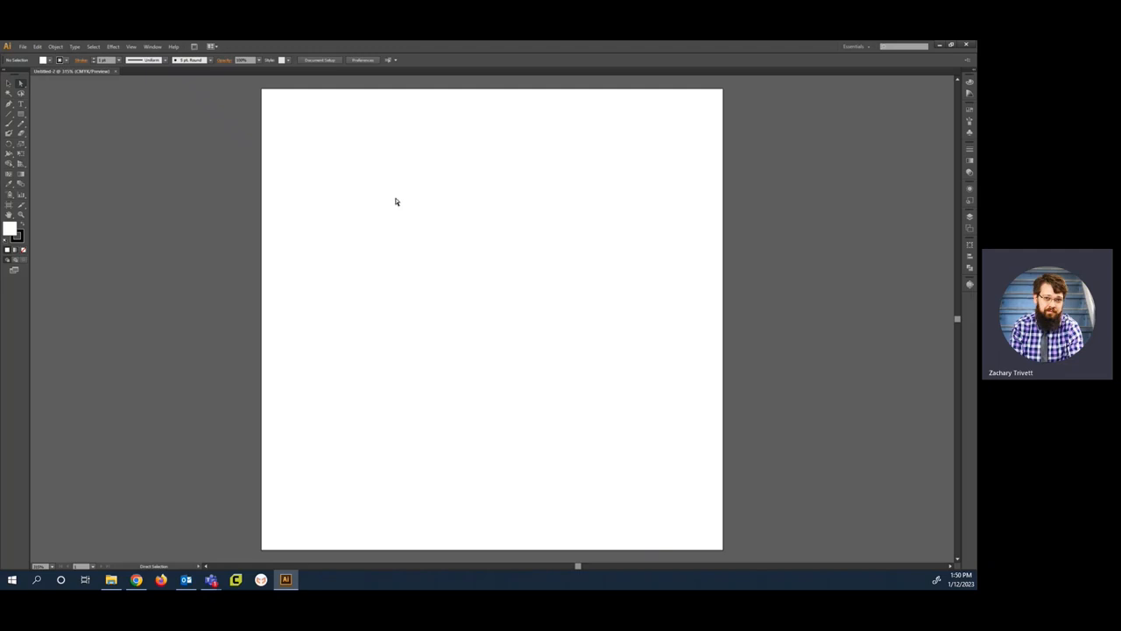
click(21, 45)
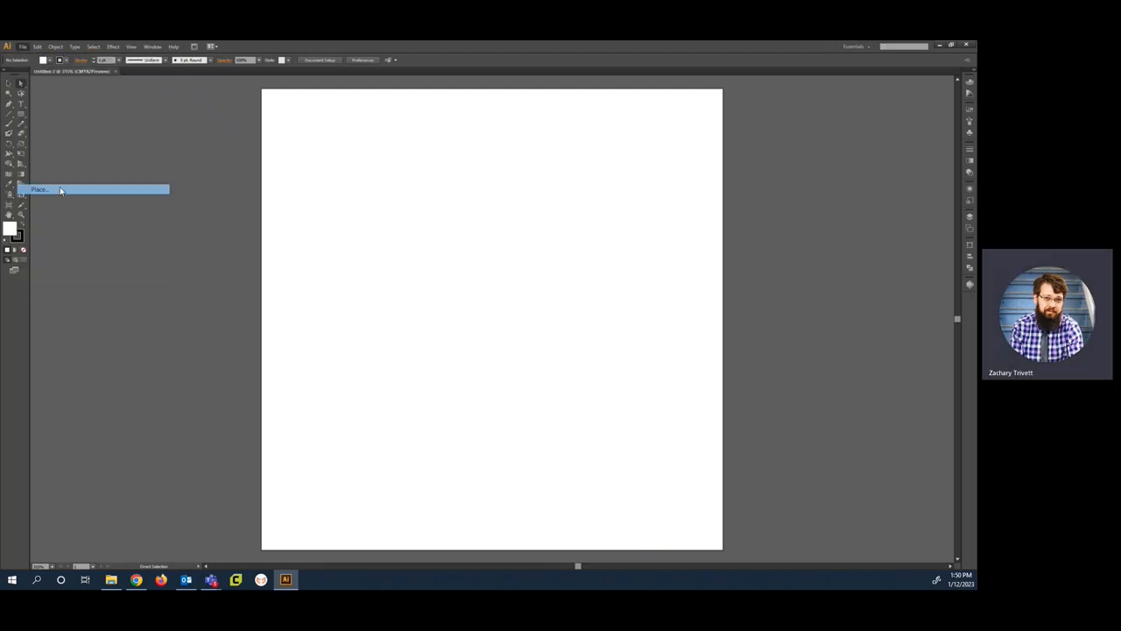
click(39, 189)
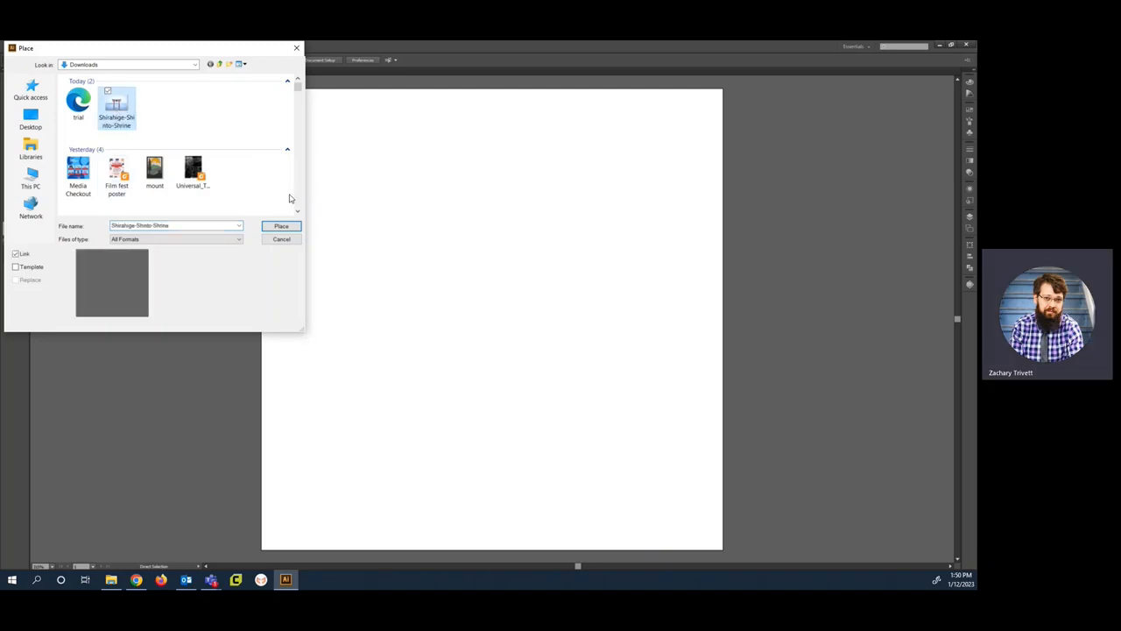
Place the torii gate photo onto the page and shrink it to fit the page width.
click(280, 226)
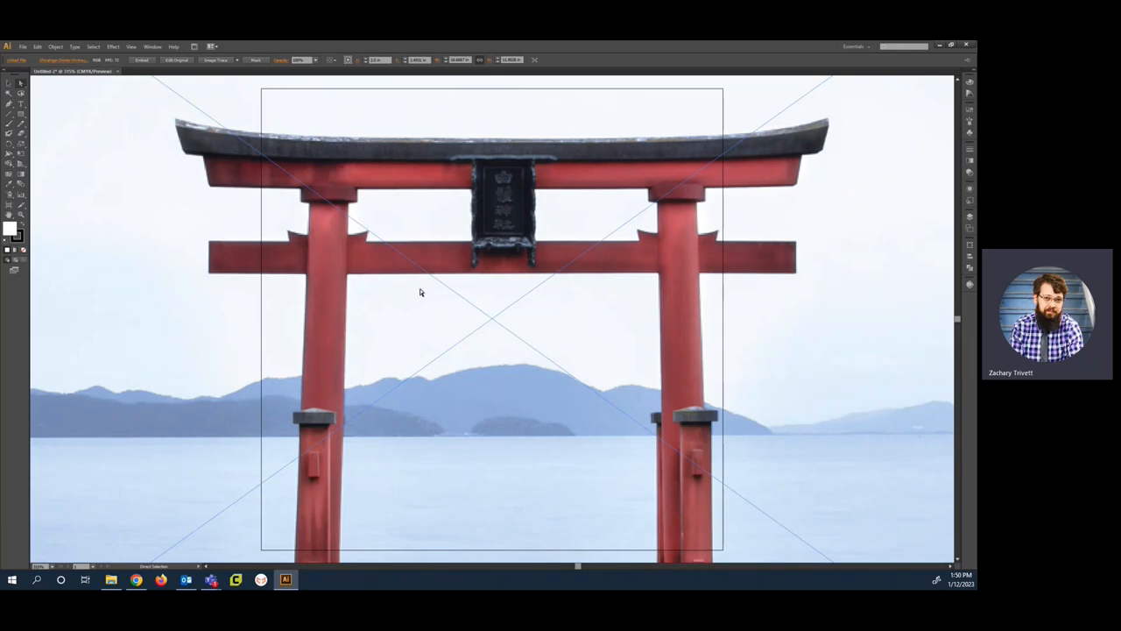
mouse_move(463, 60)
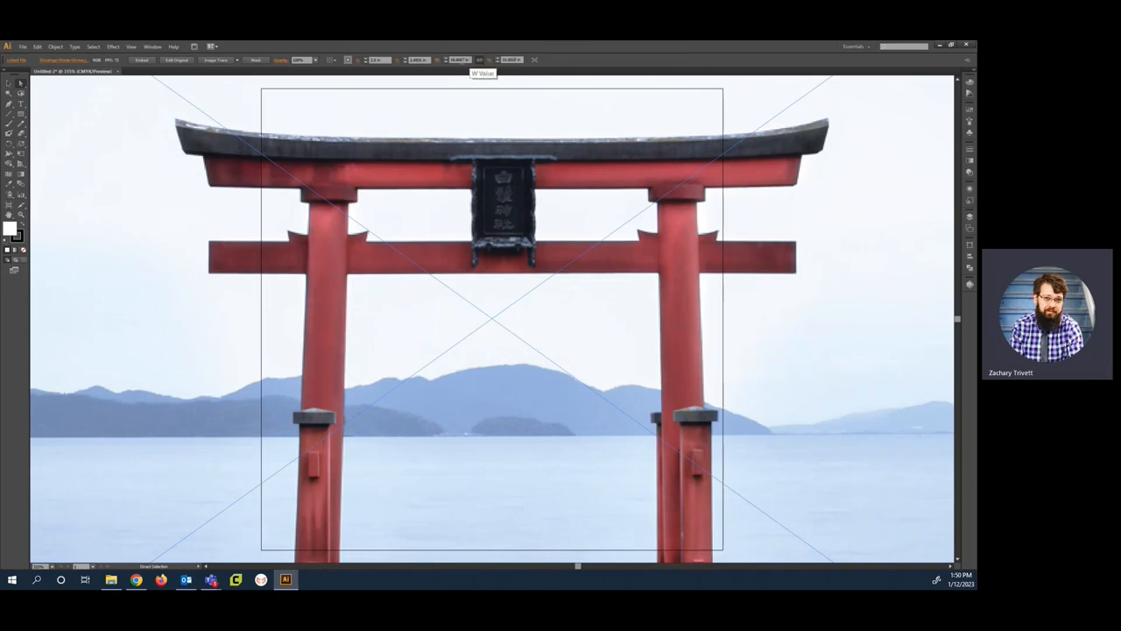
mouse_move(480, 61)
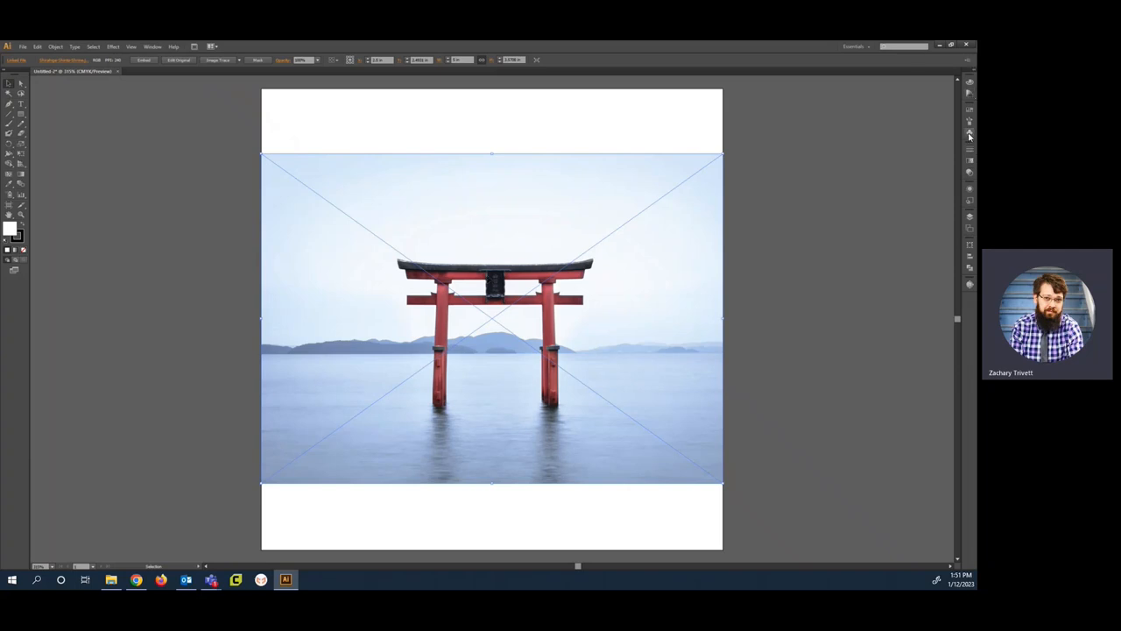
mouse_move(969, 285)
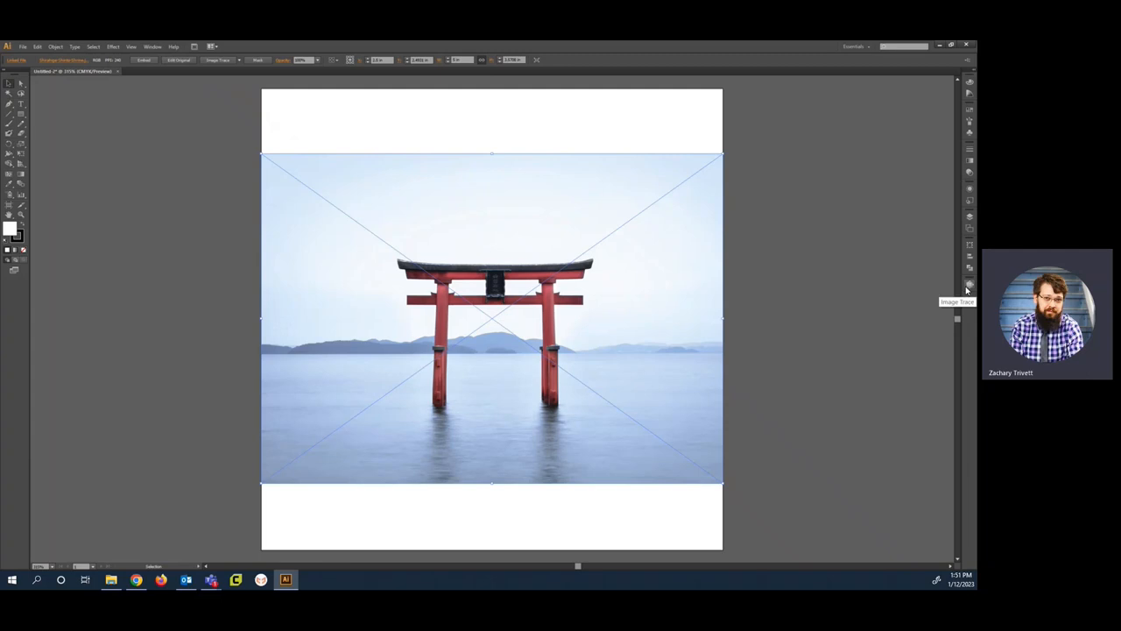
mouse_move(971, 287)
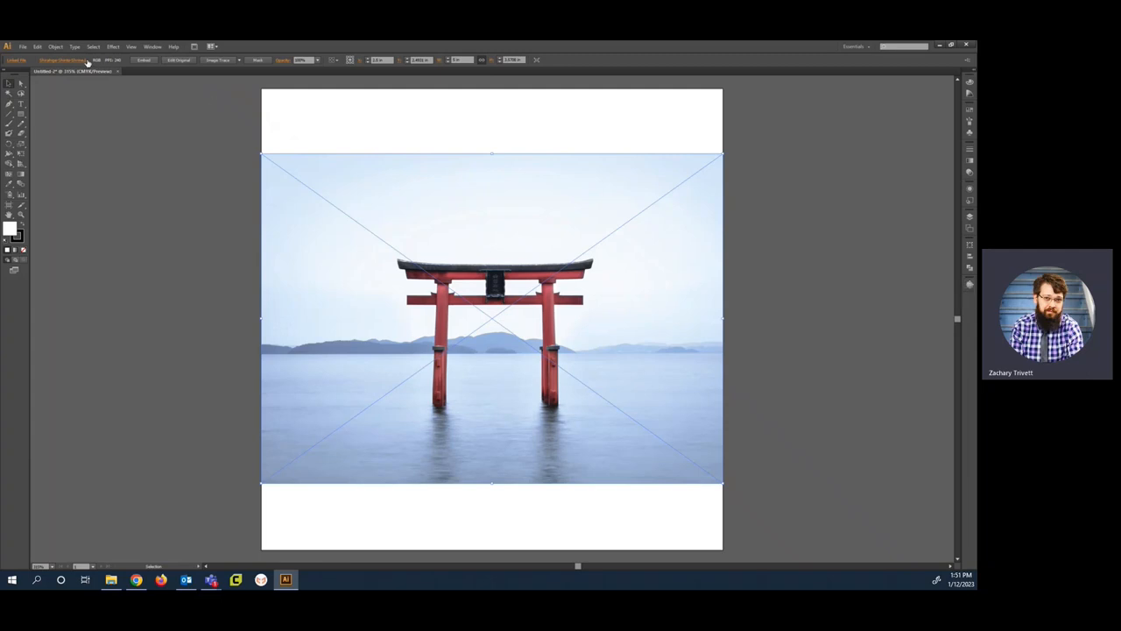
Show the Image Trace panel for the photo with its preset list dropped down.
click(112, 46)
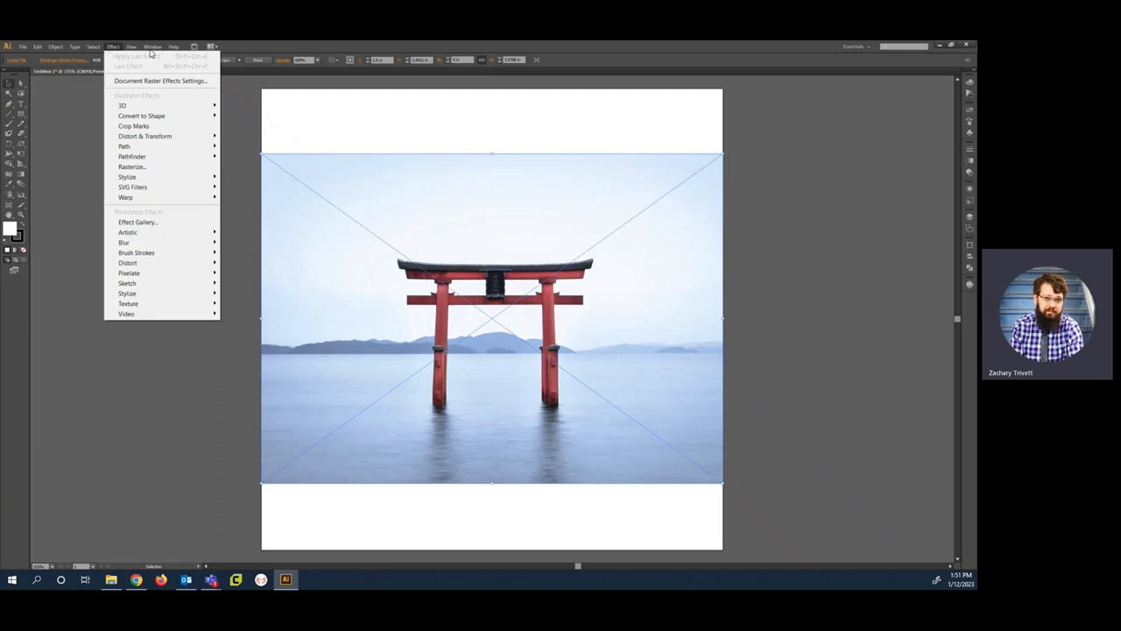
click(152, 46)
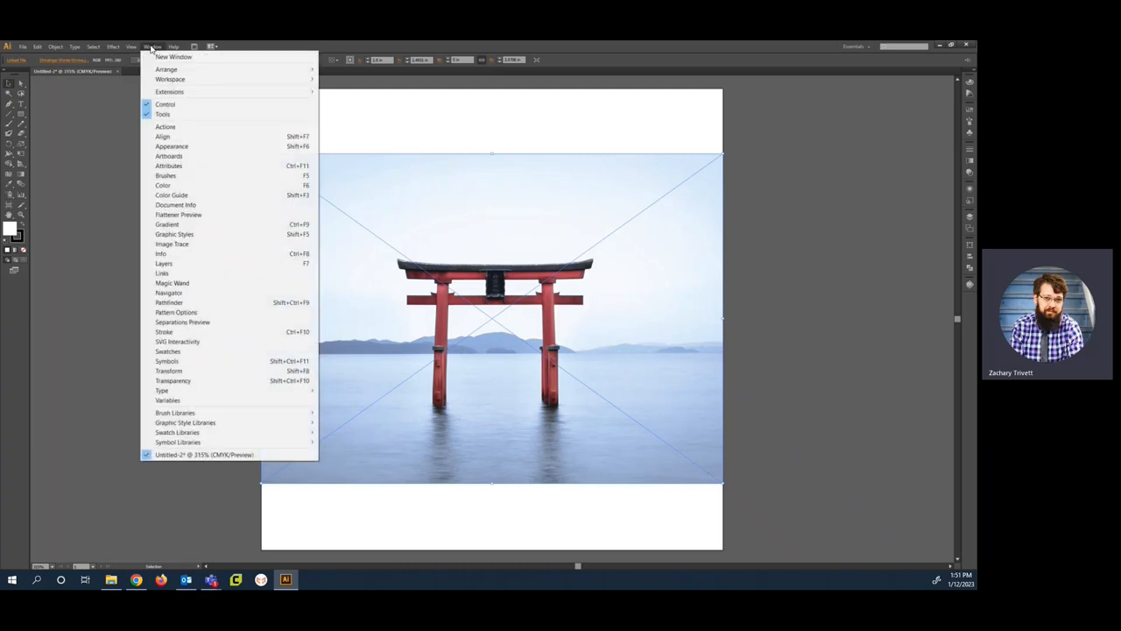
mouse_move(175, 235)
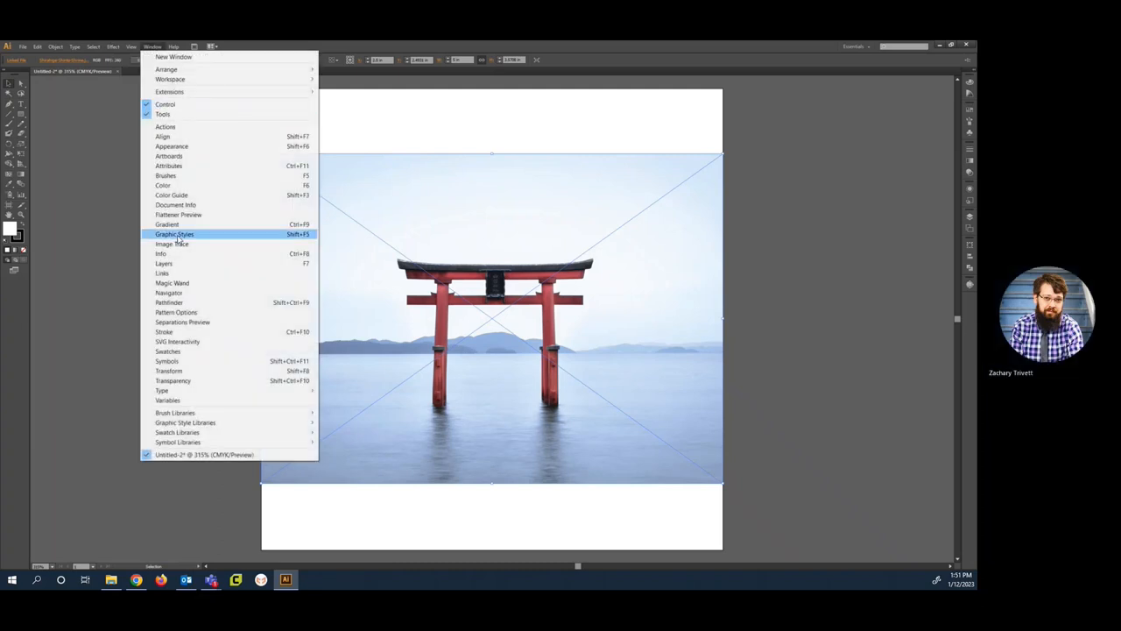
mouse_move(185, 137)
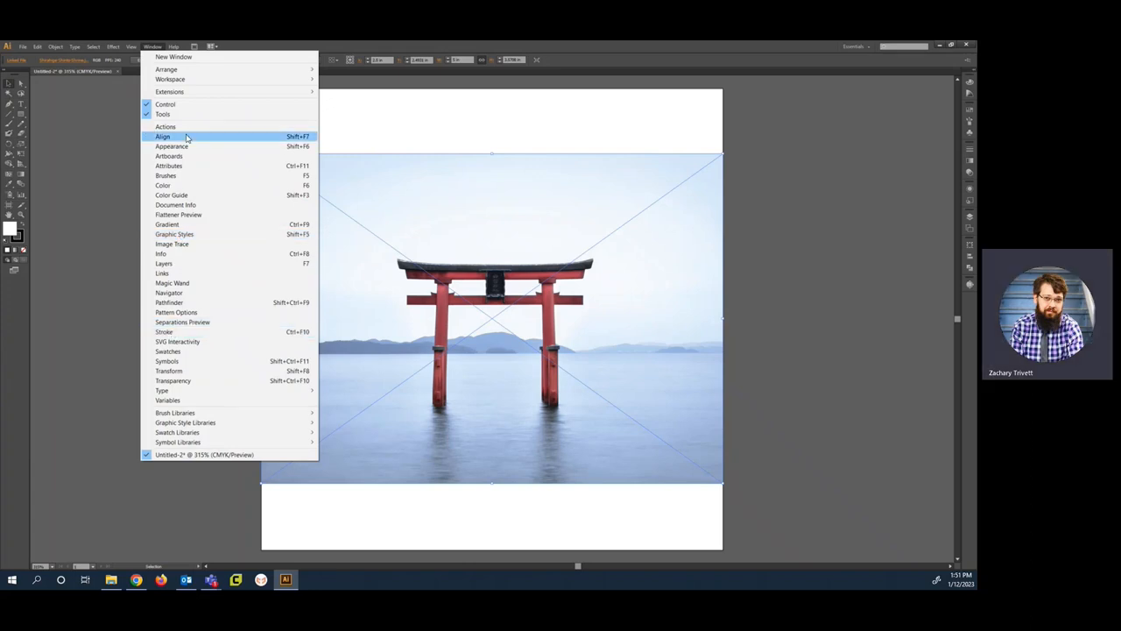
mouse_move(172, 244)
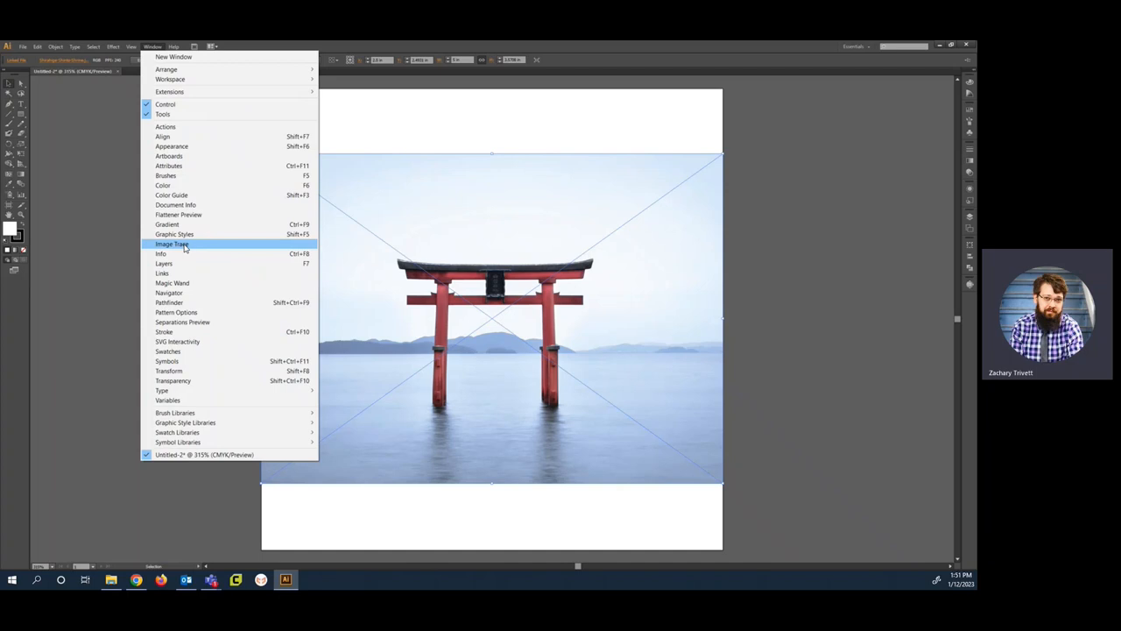
click(171, 243)
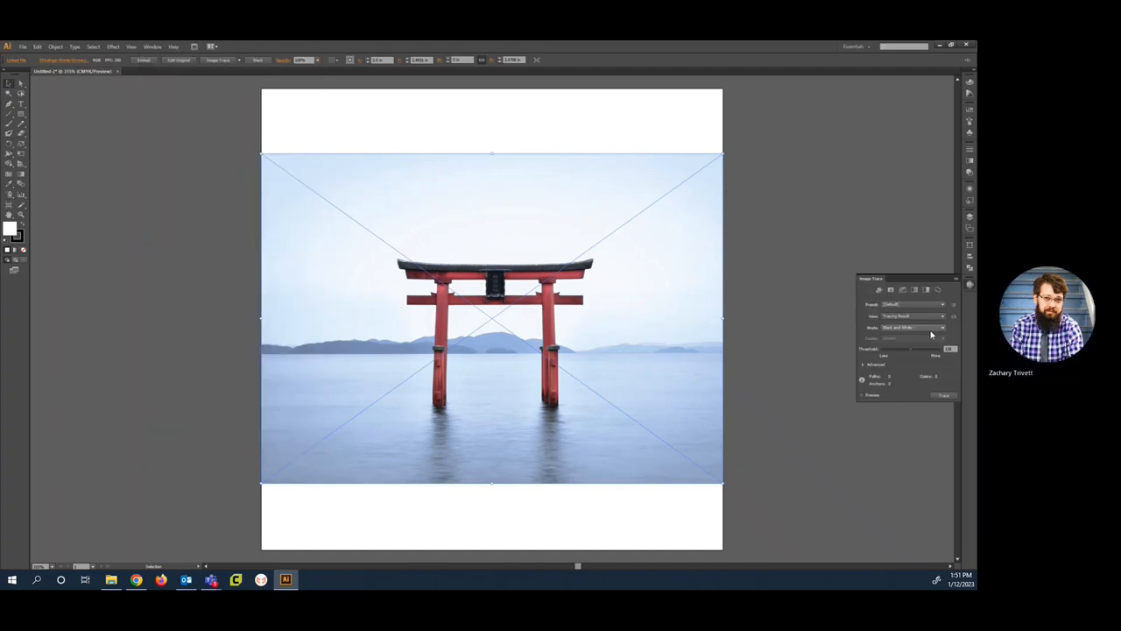
click(940, 305)
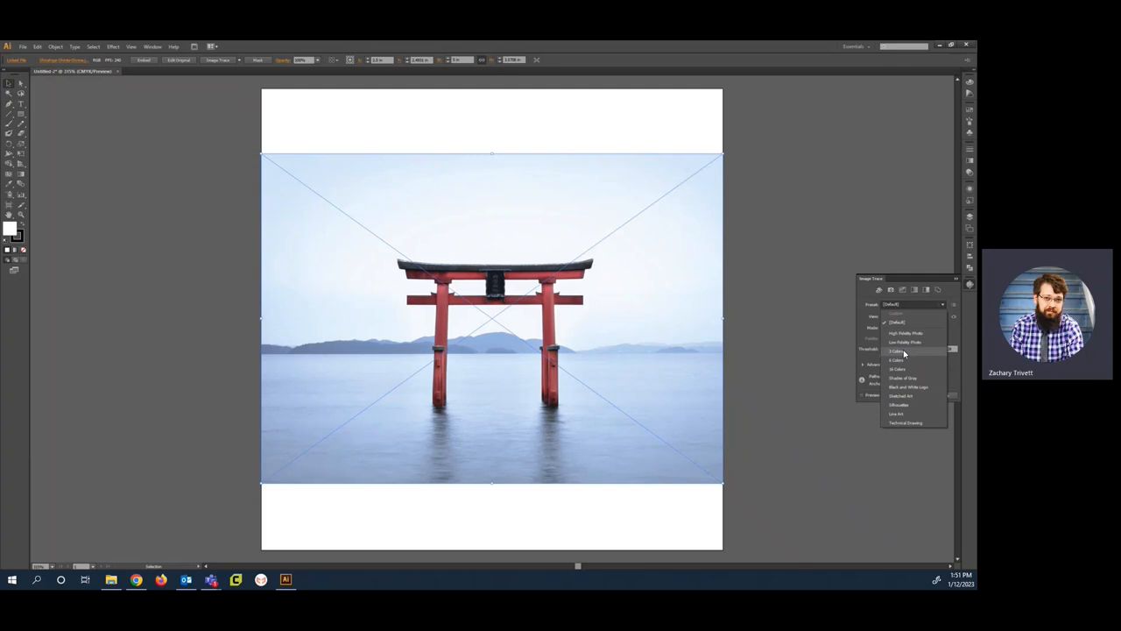
Trace the photo with the 3 Colors preset into pale sky, blue water and red gate.
click(895, 350)
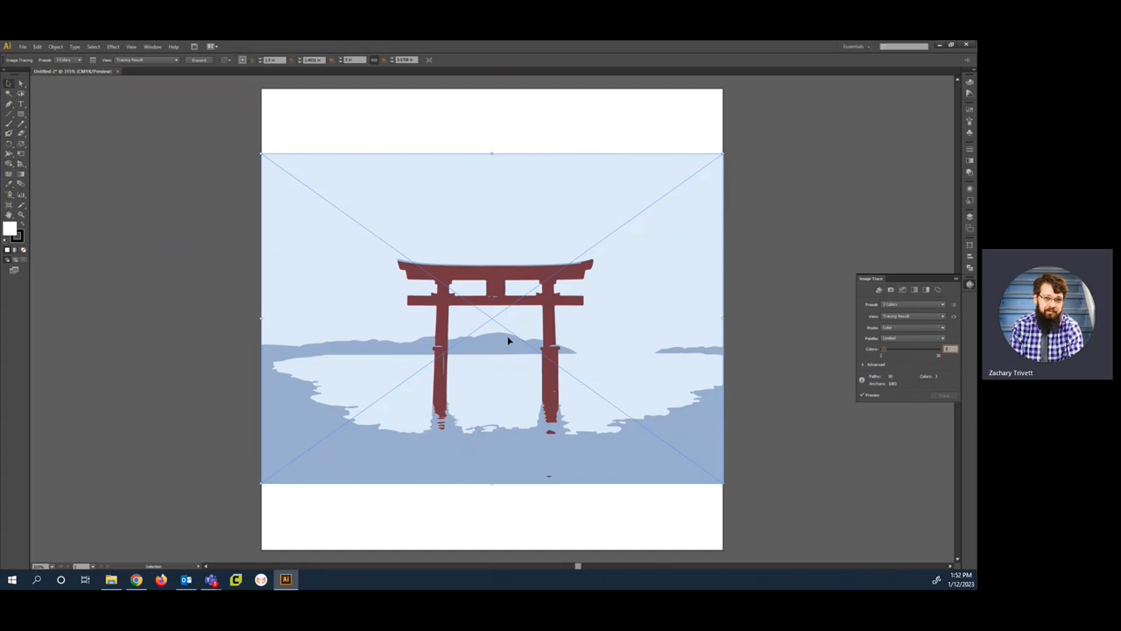
mouse_move(491, 270)
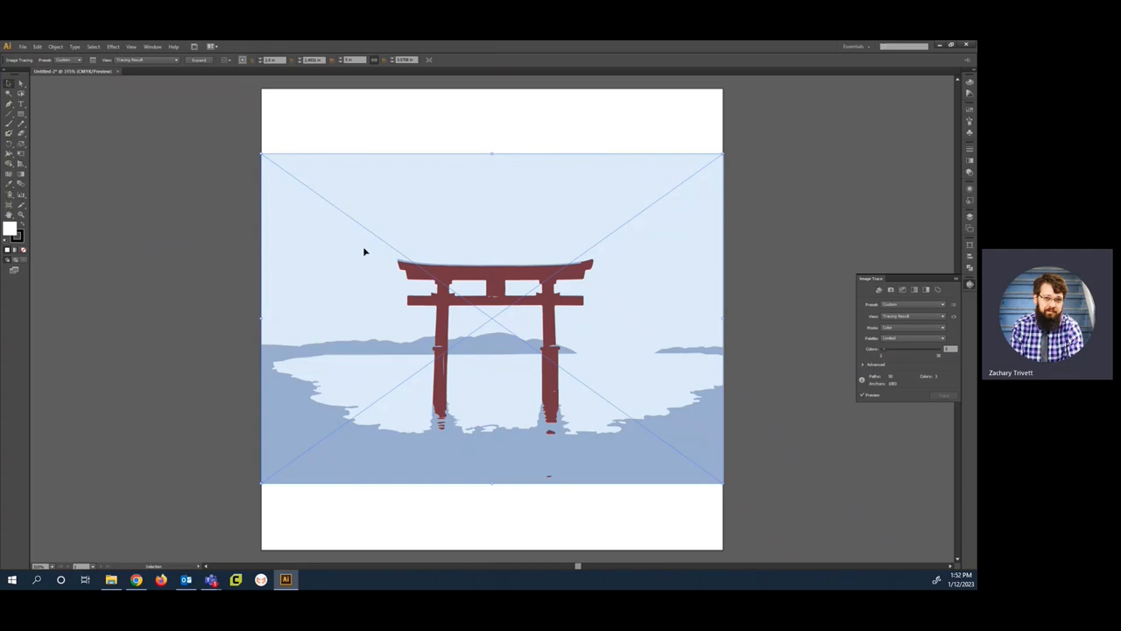
Expand the tracing with Object and Fill checked into editable vector shapes.
click(56, 45)
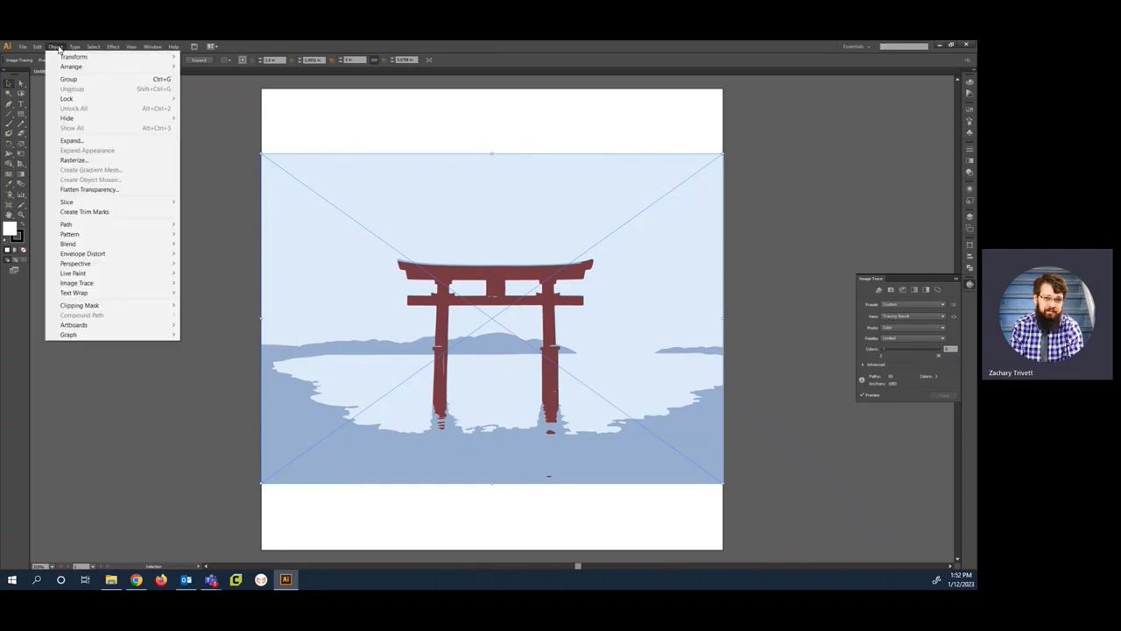
mouse_move(72, 140)
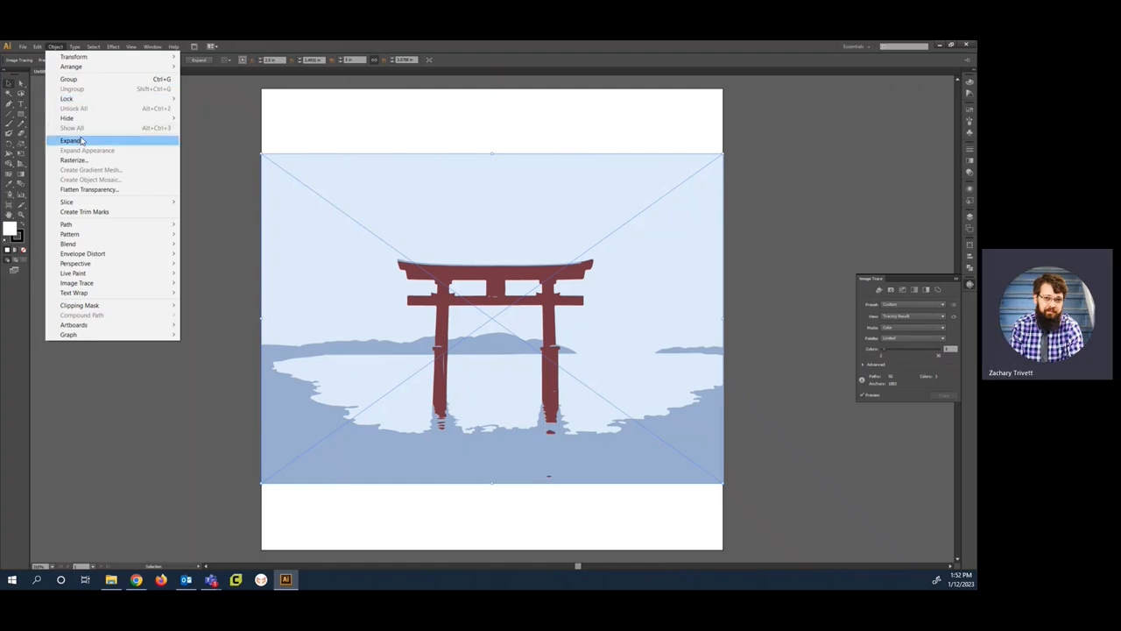
click(70, 140)
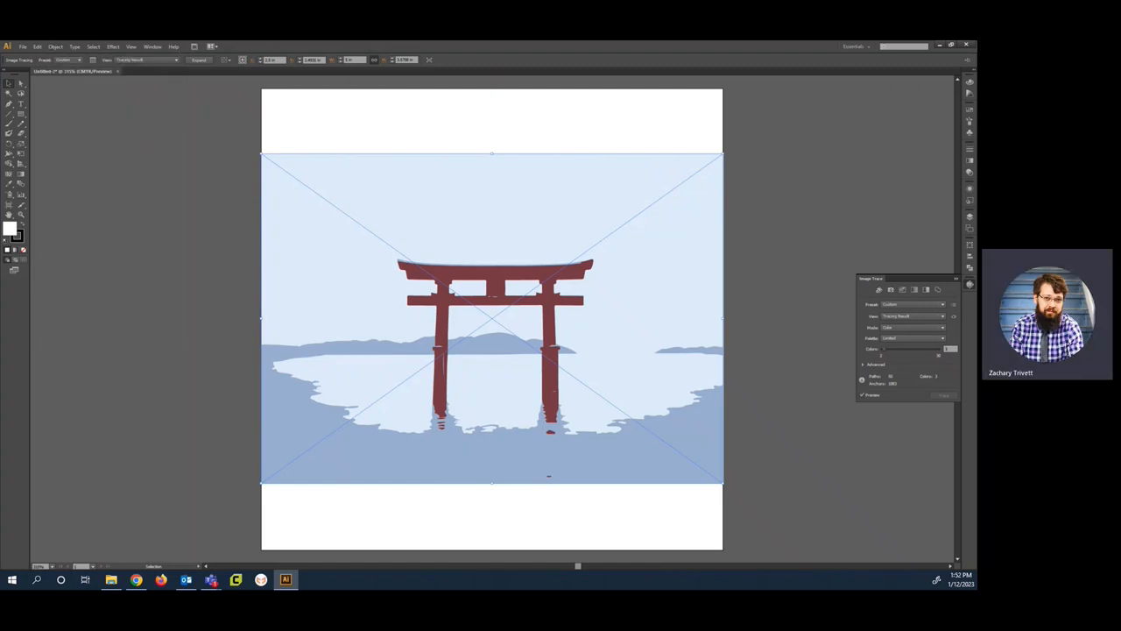
click(200, 59)
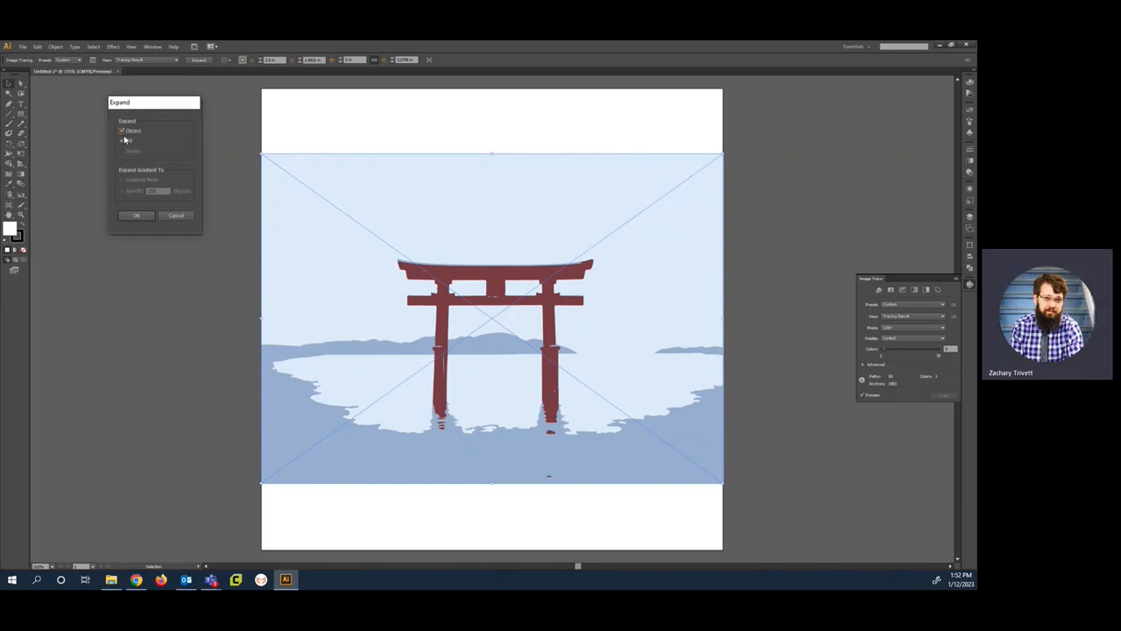
click(122, 140)
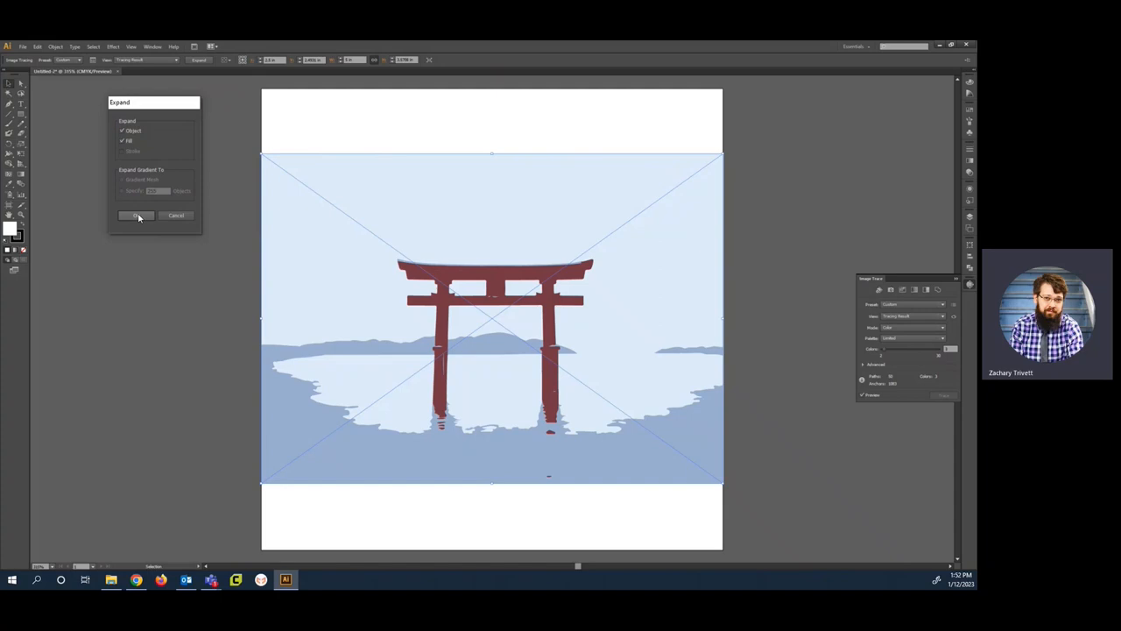
click(136, 216)
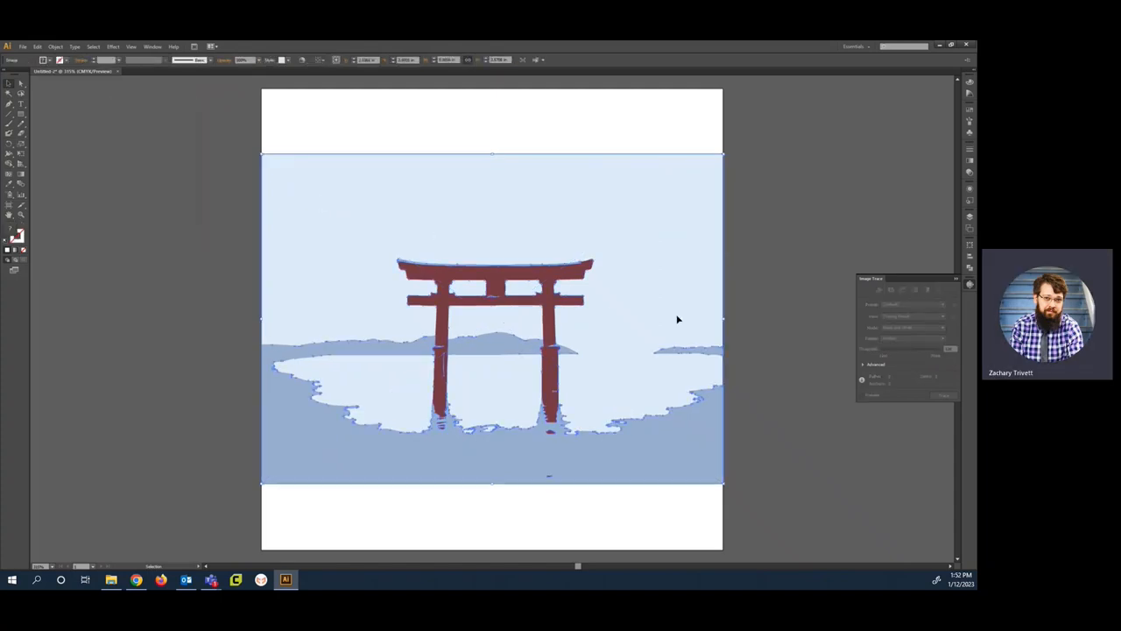
mouse_move(570, 377)
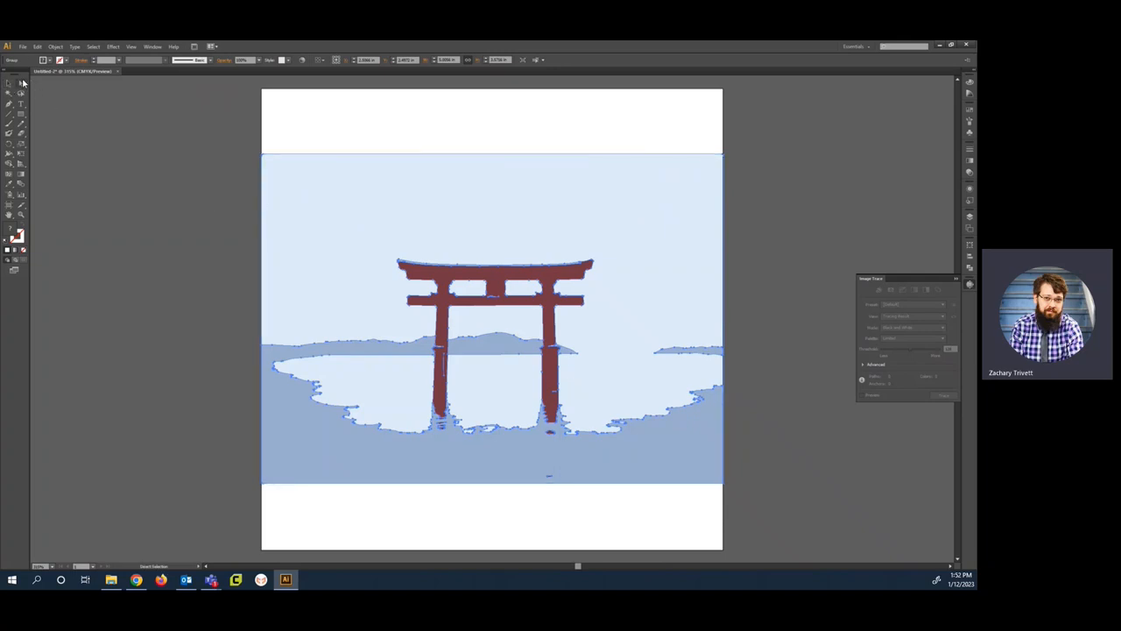
mouse_move(10, 84)
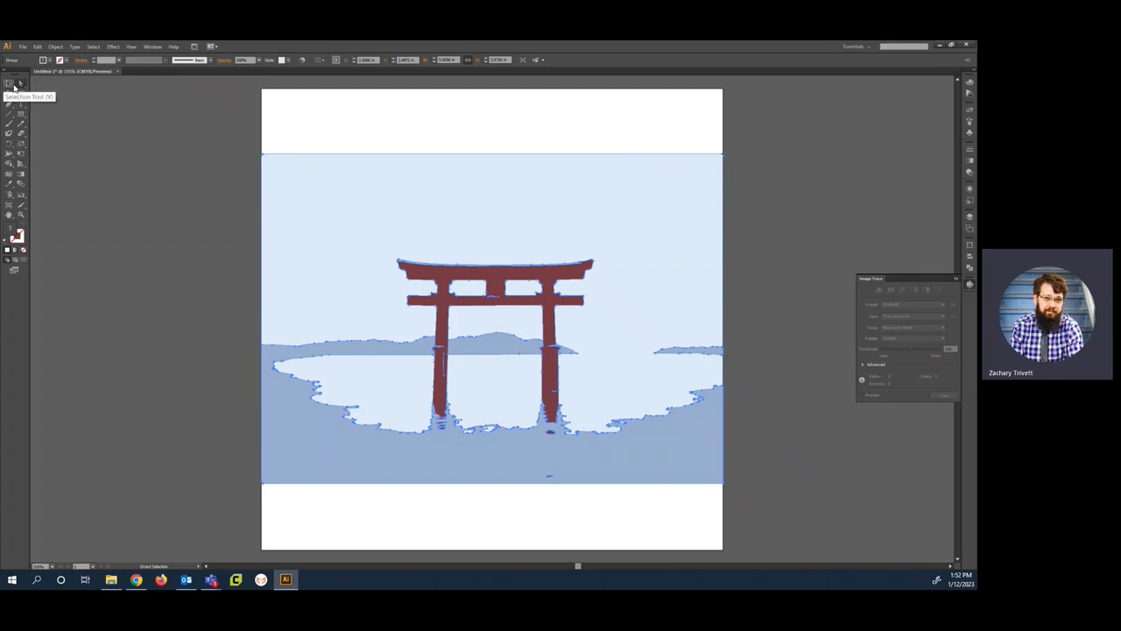
With the Selection tool pick a light blue sky shape and select every shape with the same fill colour.
click(20, 84)
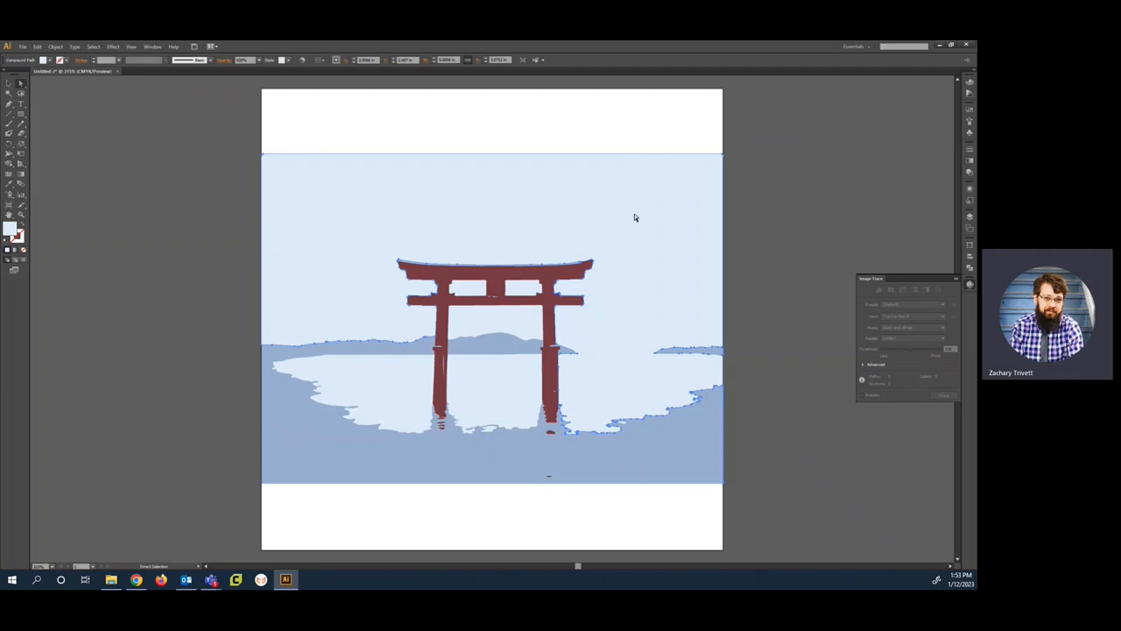
click(56, 45)
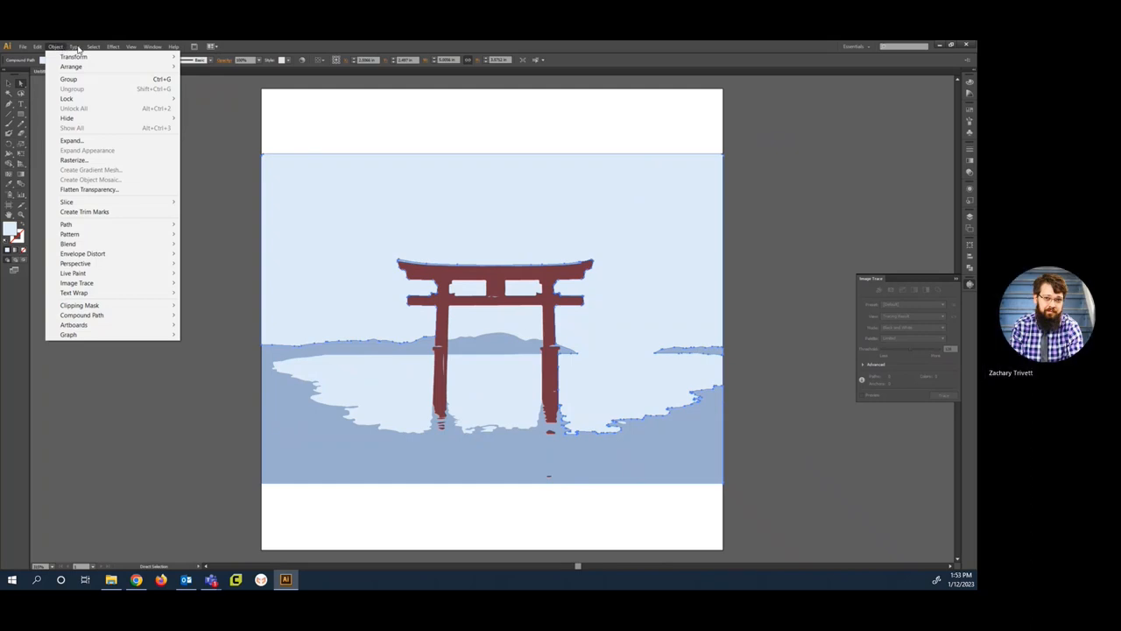
click(93, 46)
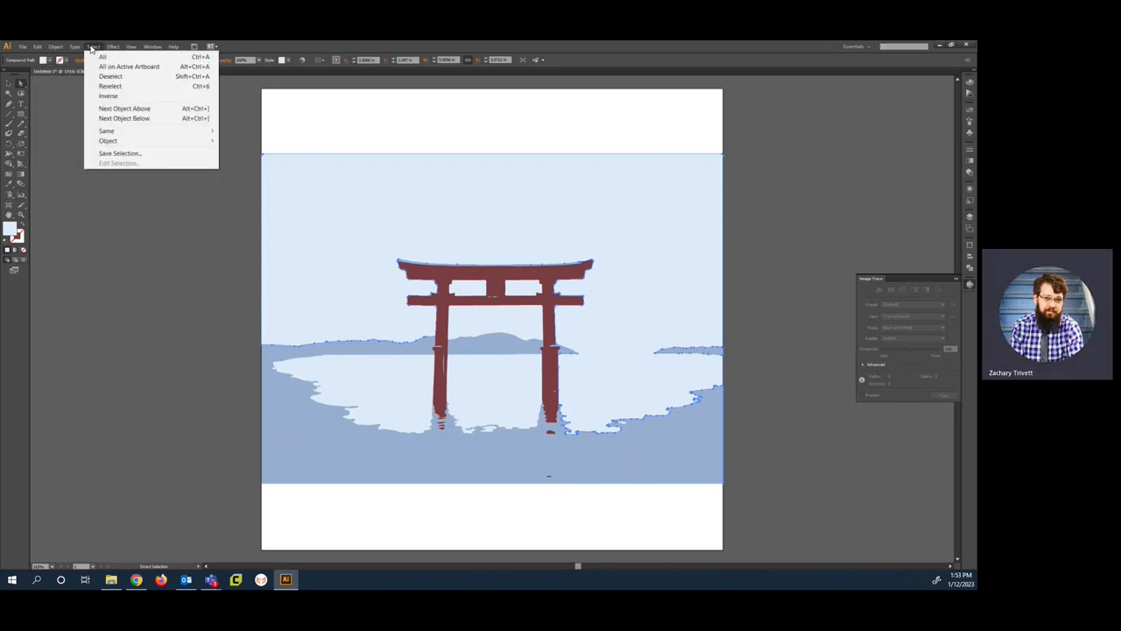
mouse_move(113, 97)
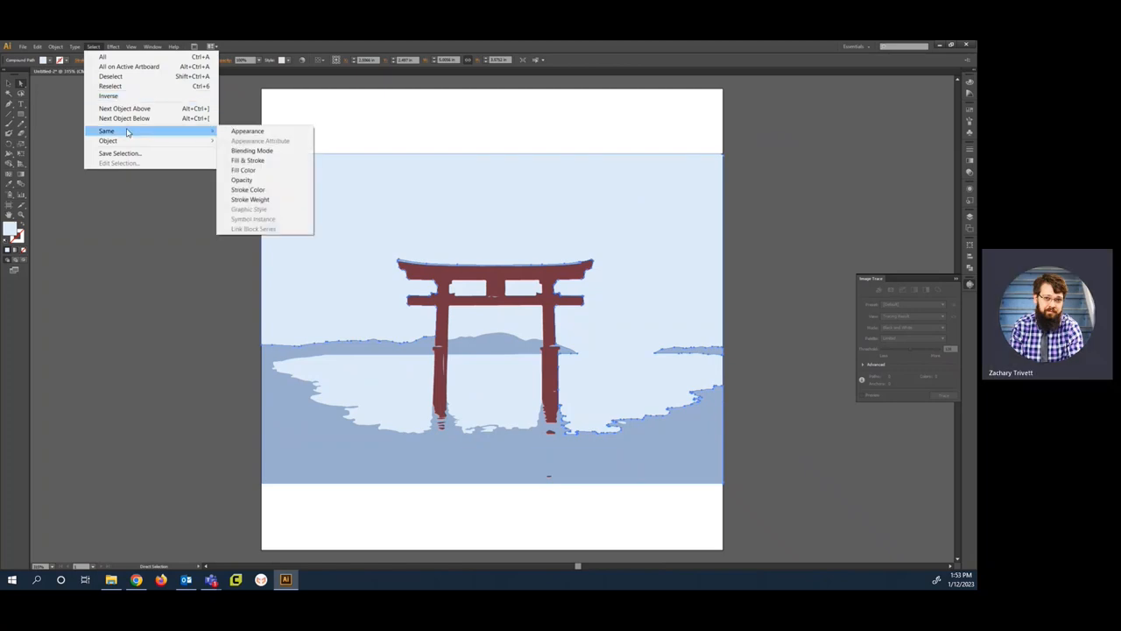
mouse_move(259, 170)
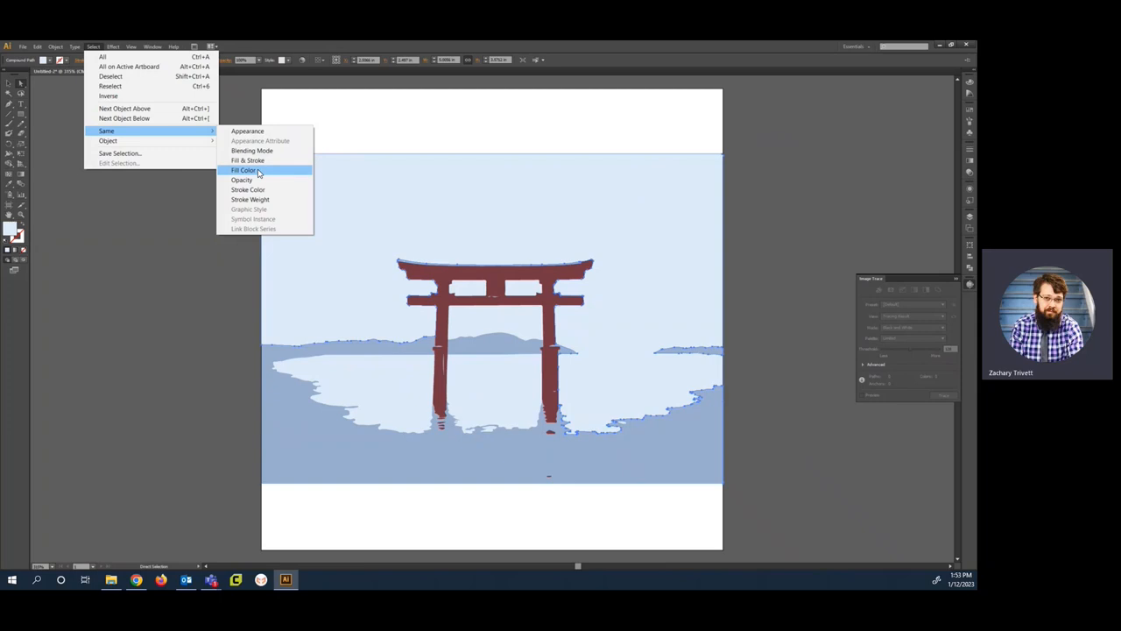
click(246, 170)
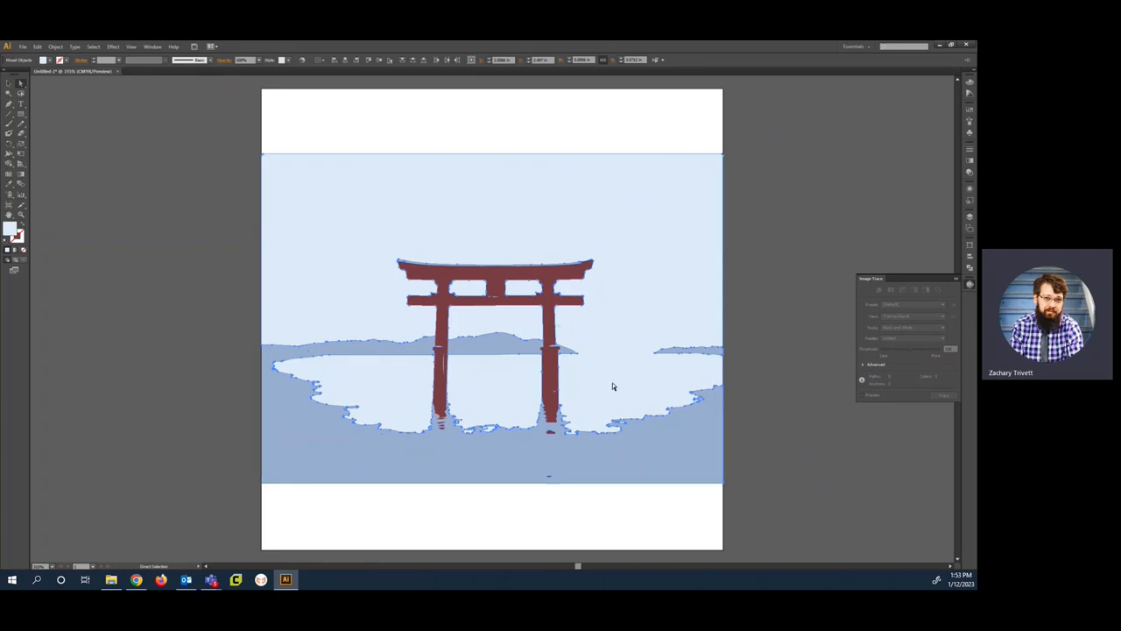
mouse_move(613, 356)
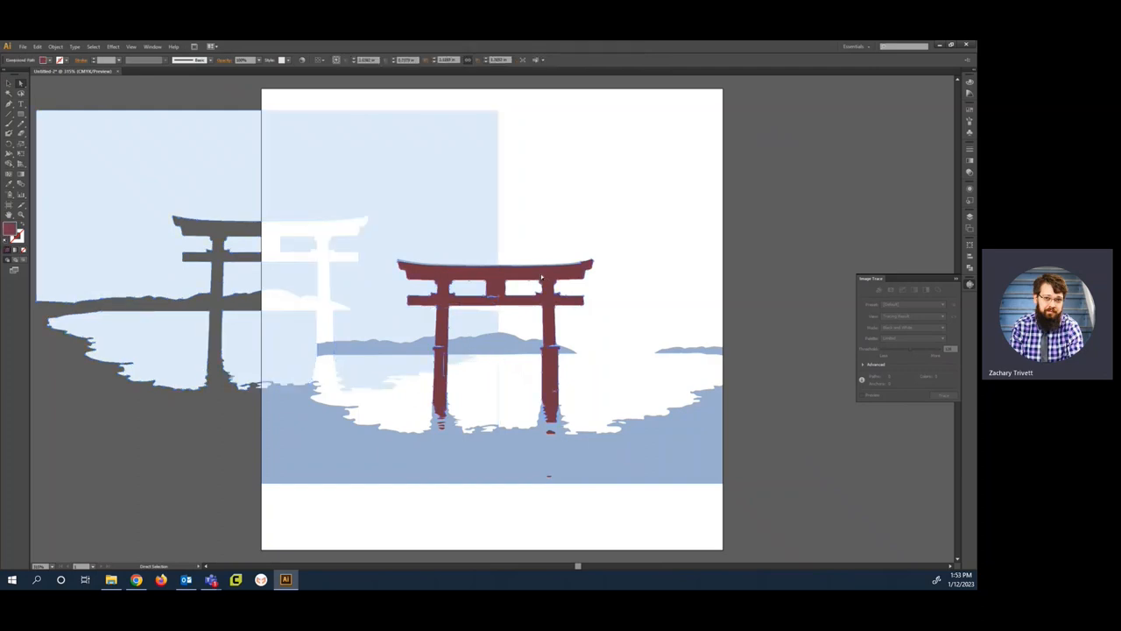
Pick a shape of another fill colour and select all shapes sharing that fill.
click(92, 45)
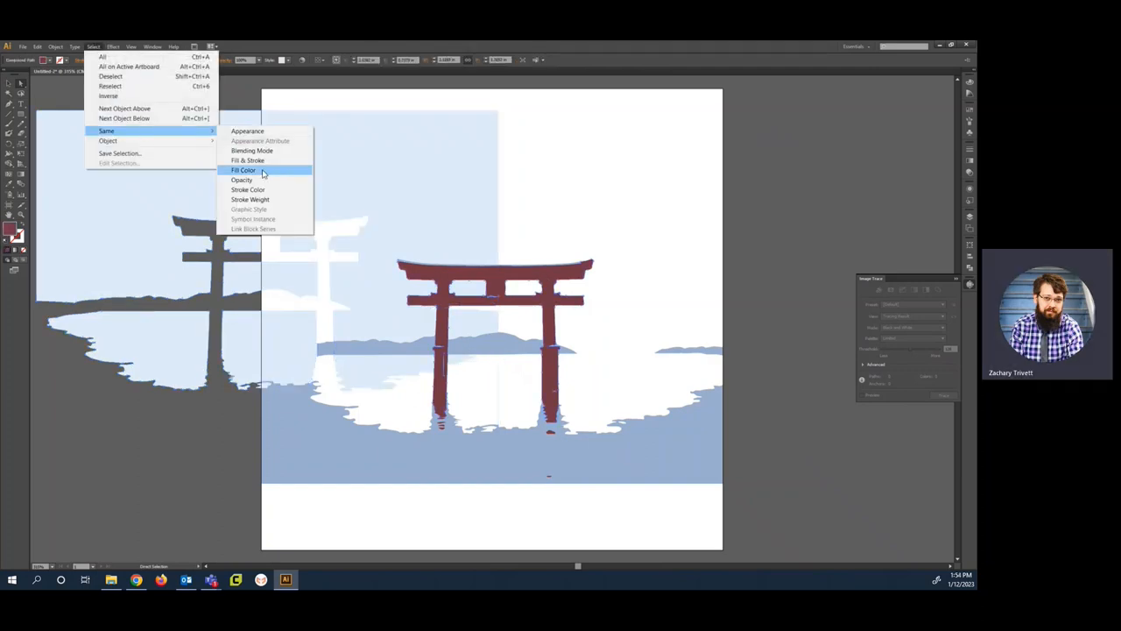
click(243, 169)
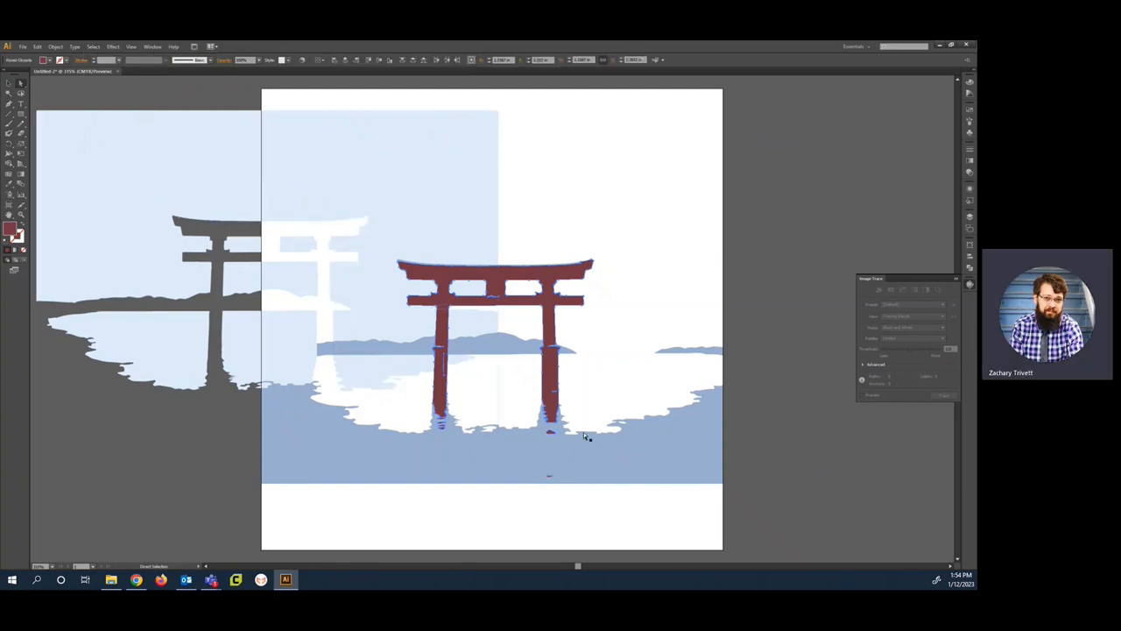
mouse_move(534, 304)
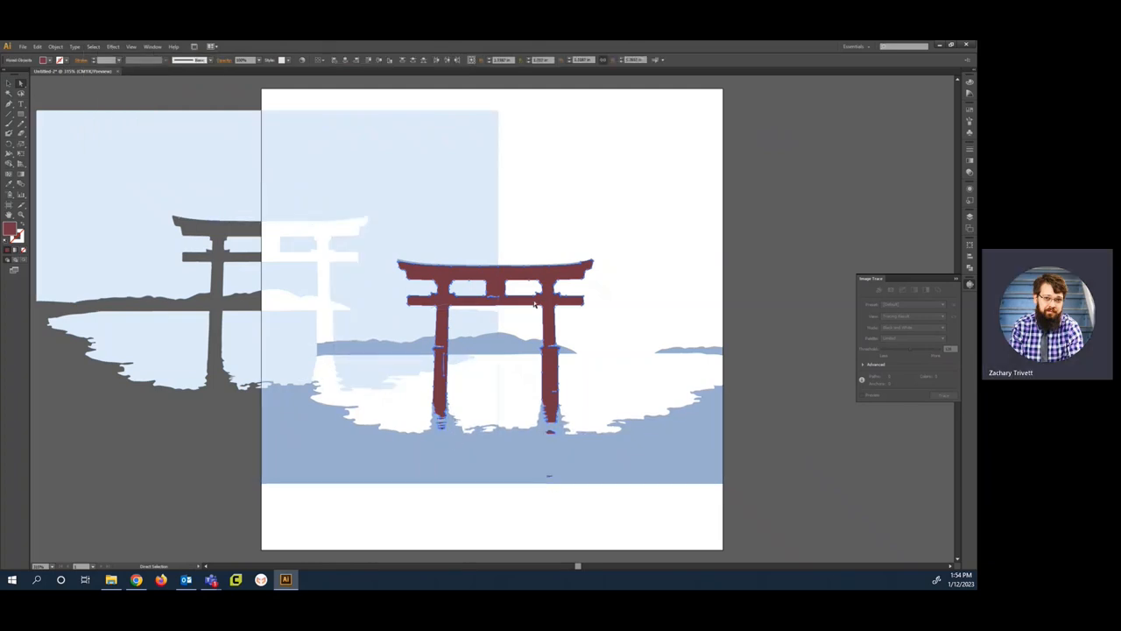